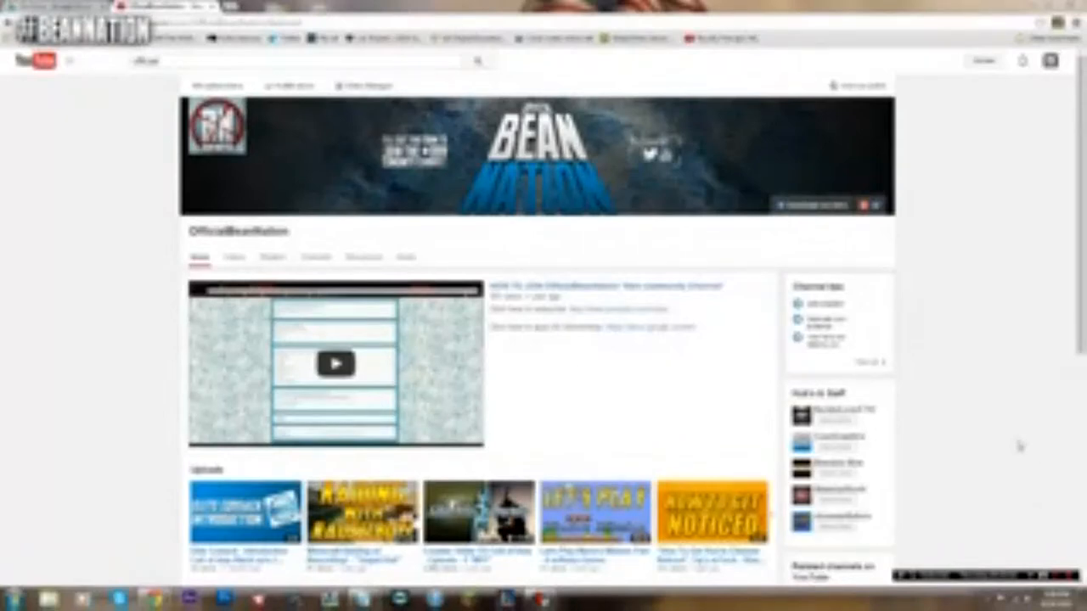
mouse_move(1011, 428)
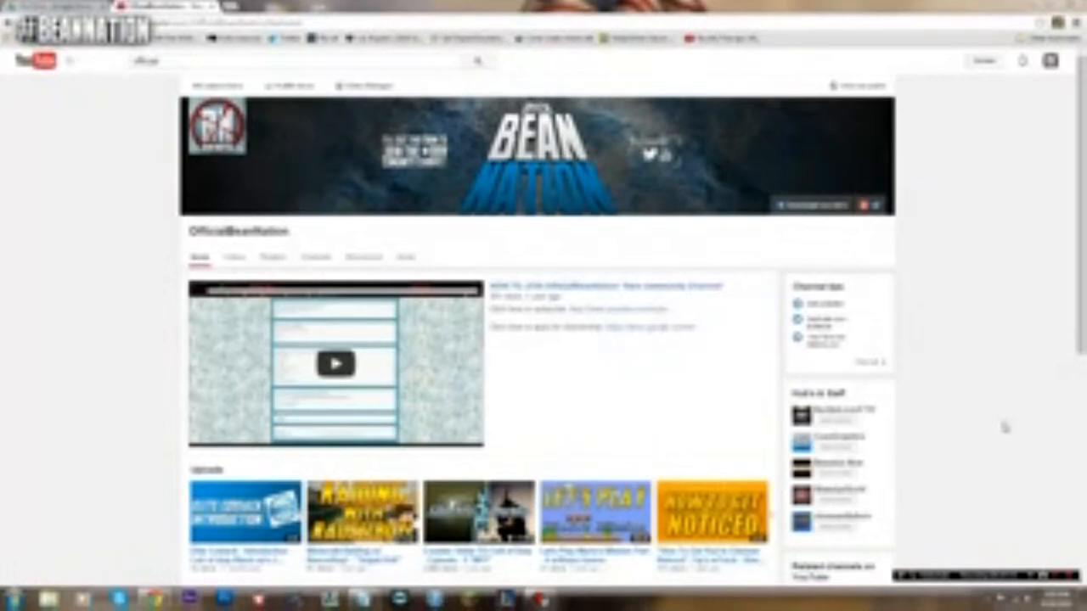
mouse_move(904, 455)
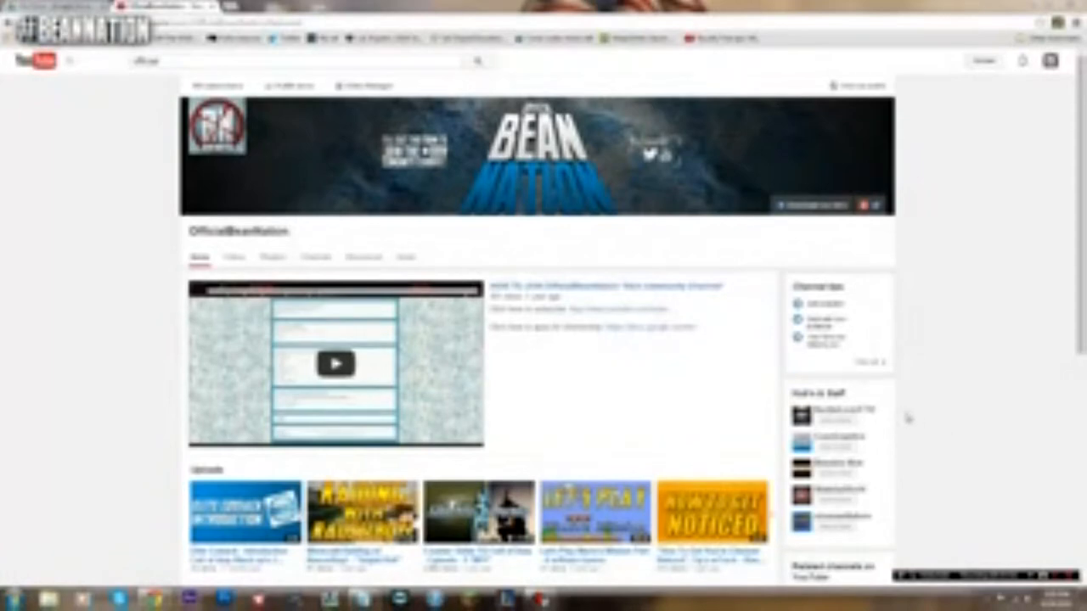
mouse_move(887, 343)
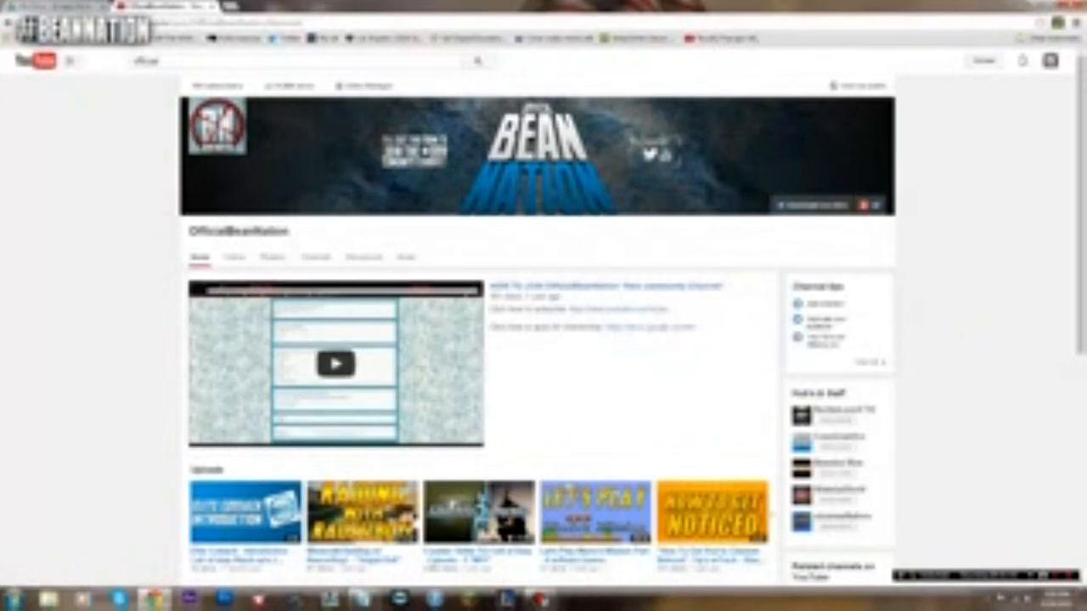
mouse_move(698, 78)
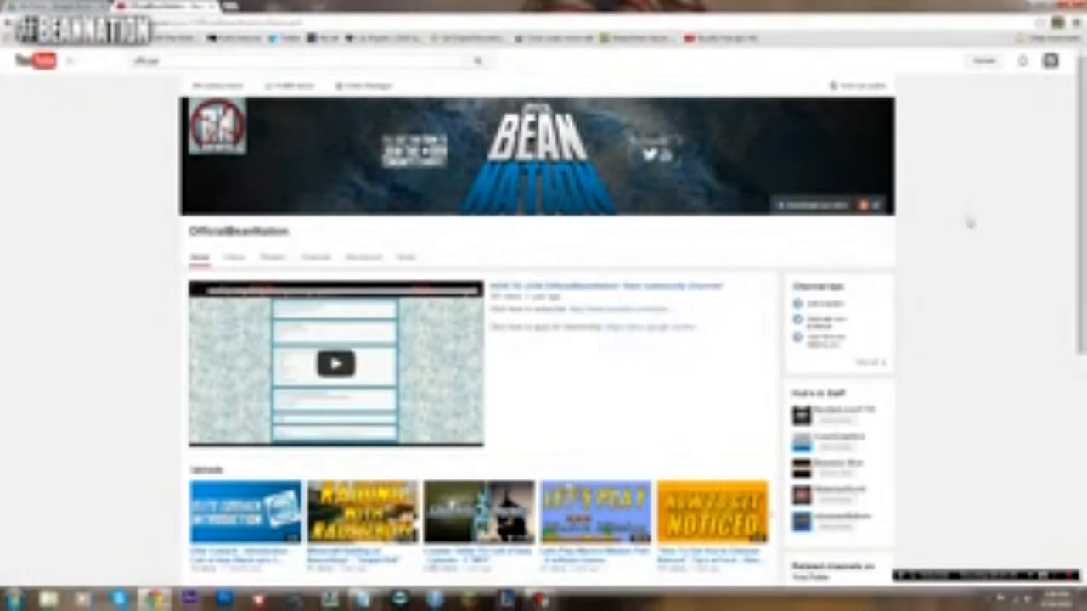
mouse_move(948, 238)
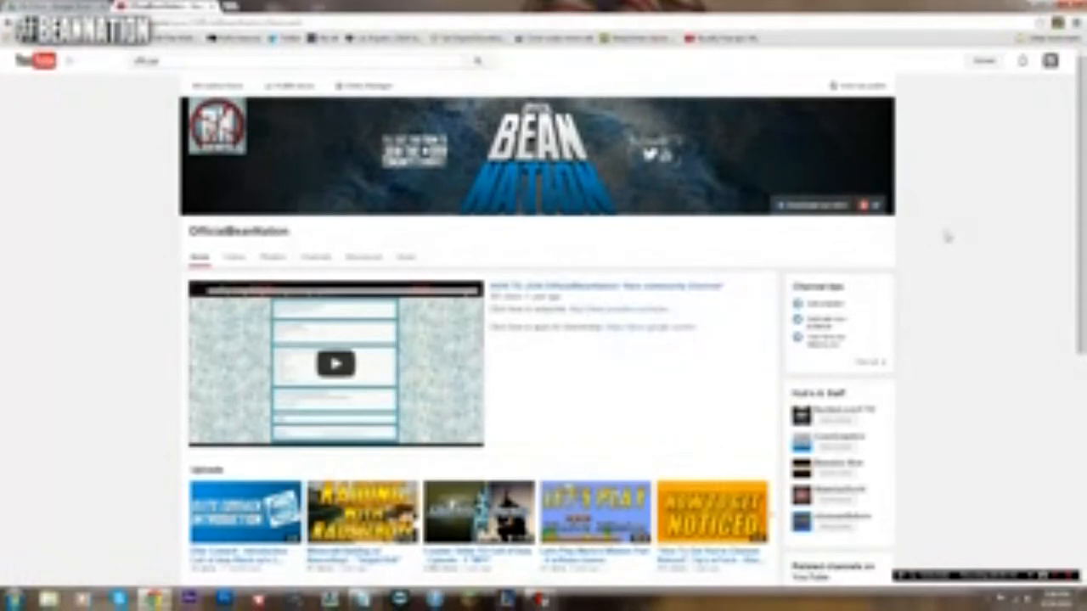
mouse_move(948, 238)
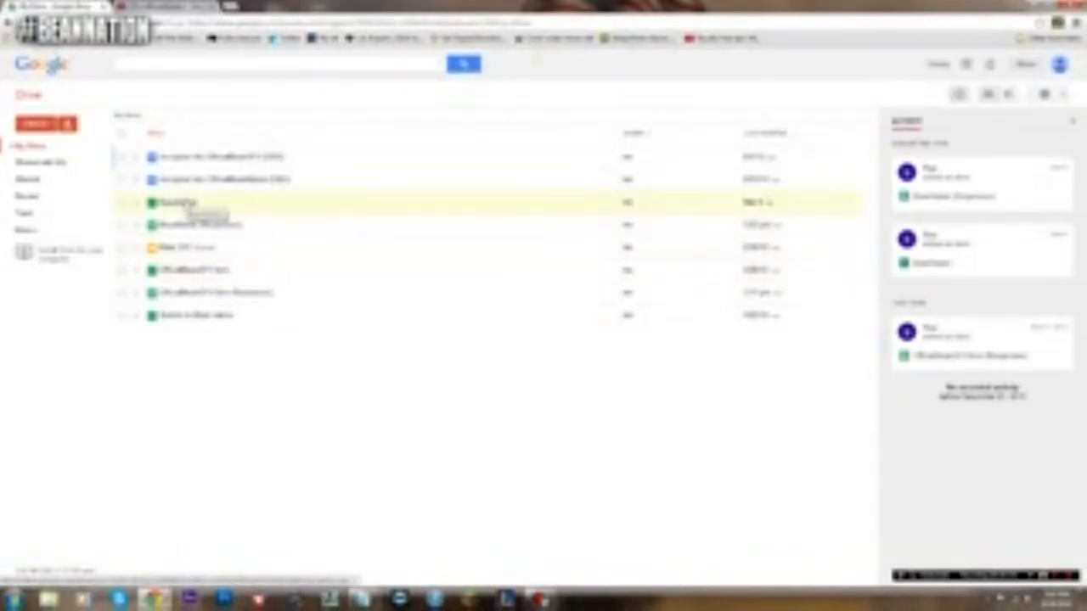
Step: Open the 'Join OfficialBeanNation™' form from the My Drive file list
double_click(178, 202)
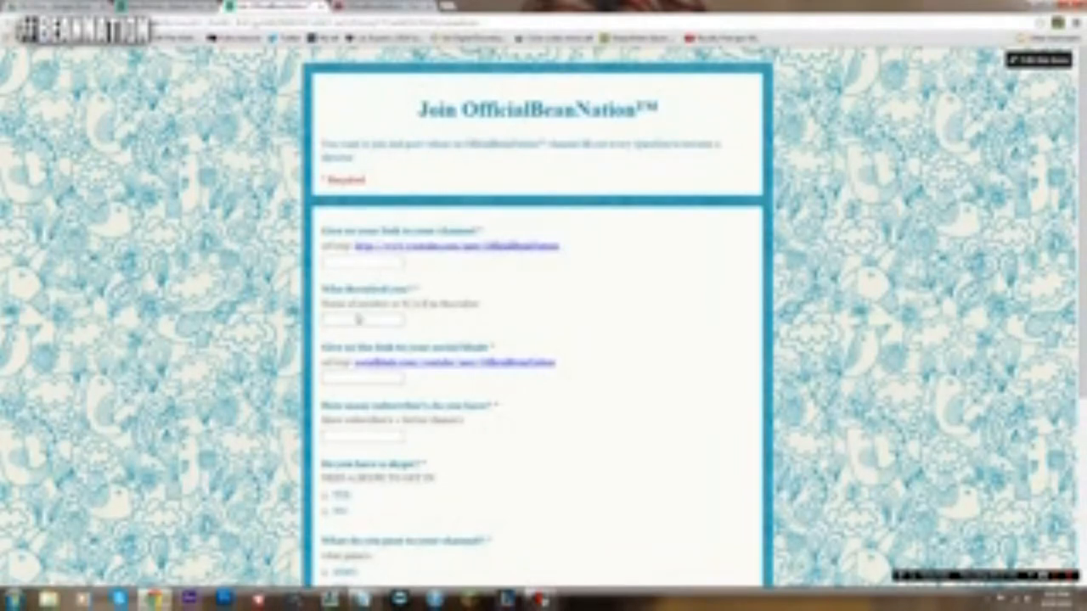
Step: Trigger the 'This is a required question' warning on the empty second question
left_click(362, 320)
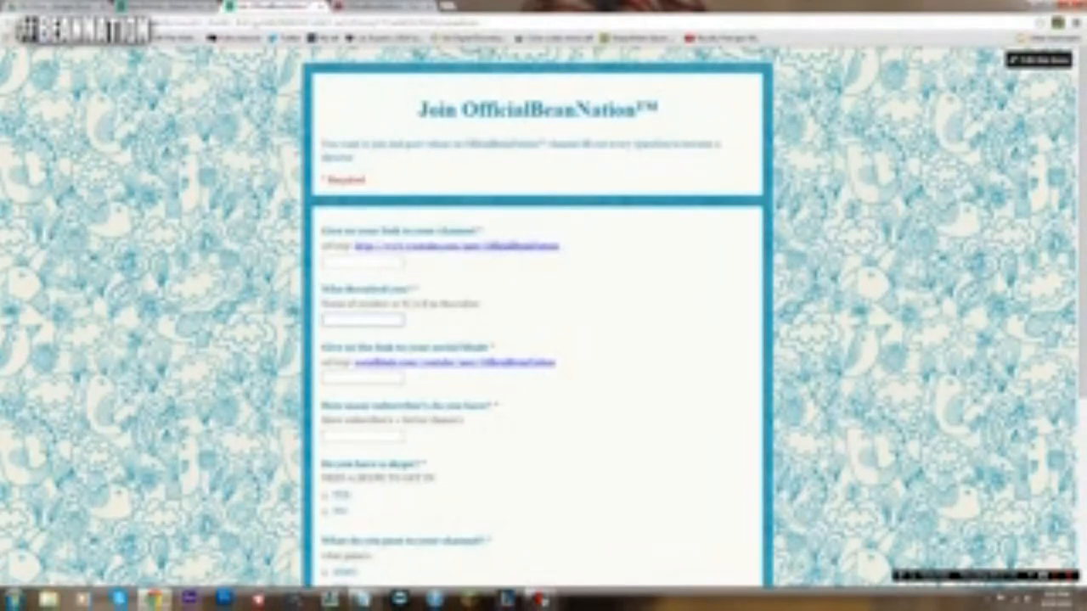
mouse_move(483, 328)
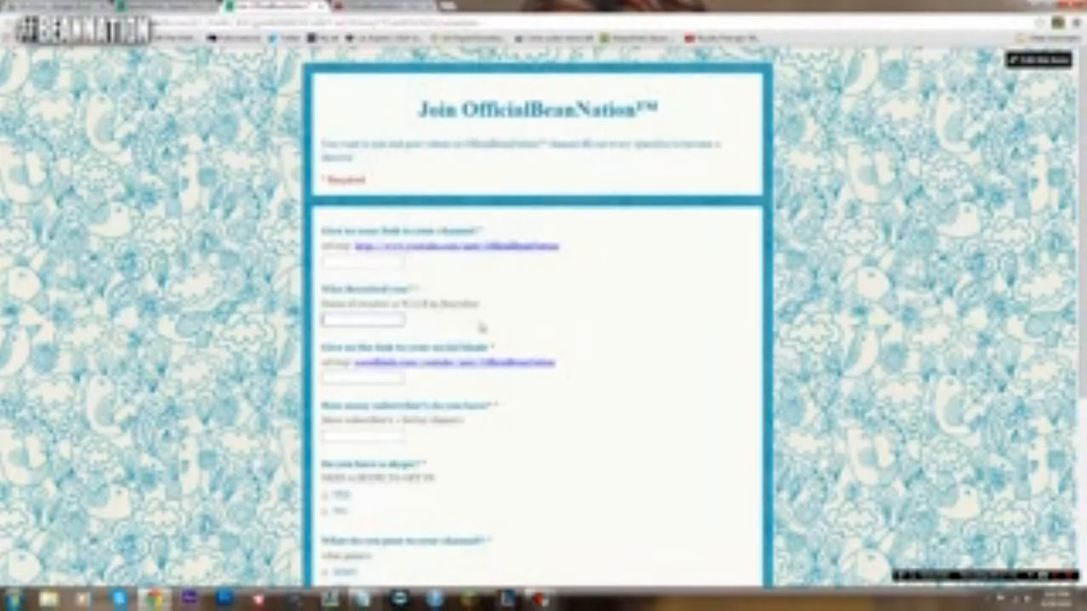
mouse_move(477, 275)
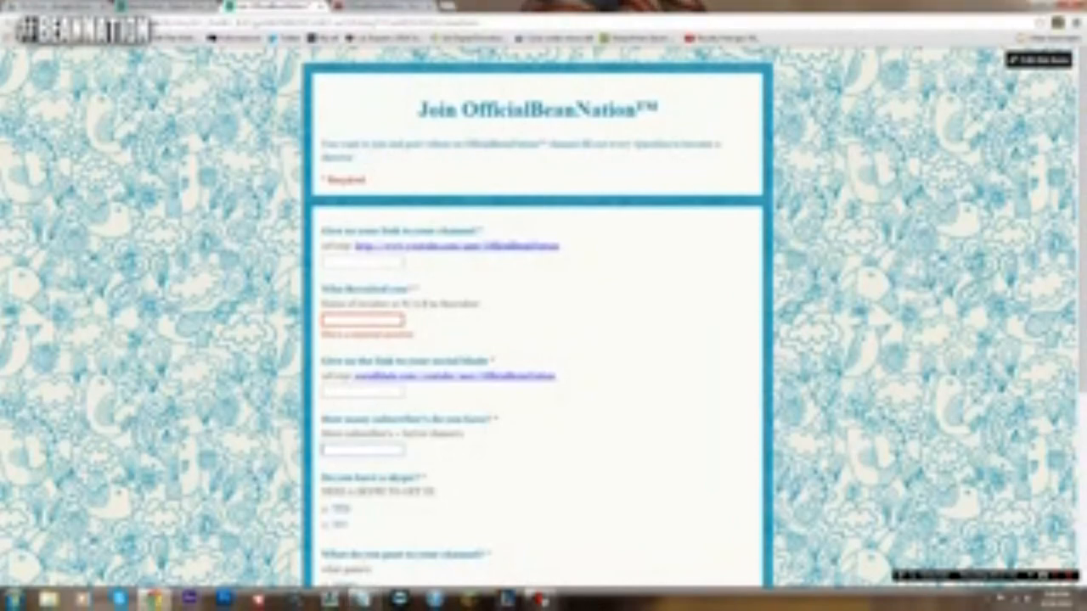
scroll("down", 3)
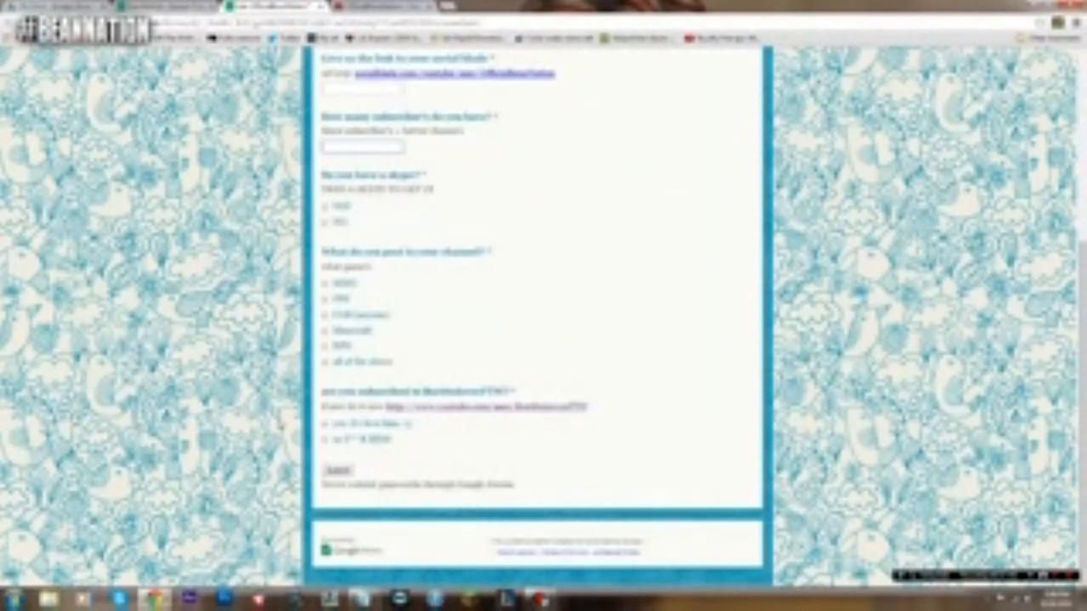
scroll("down", 3)
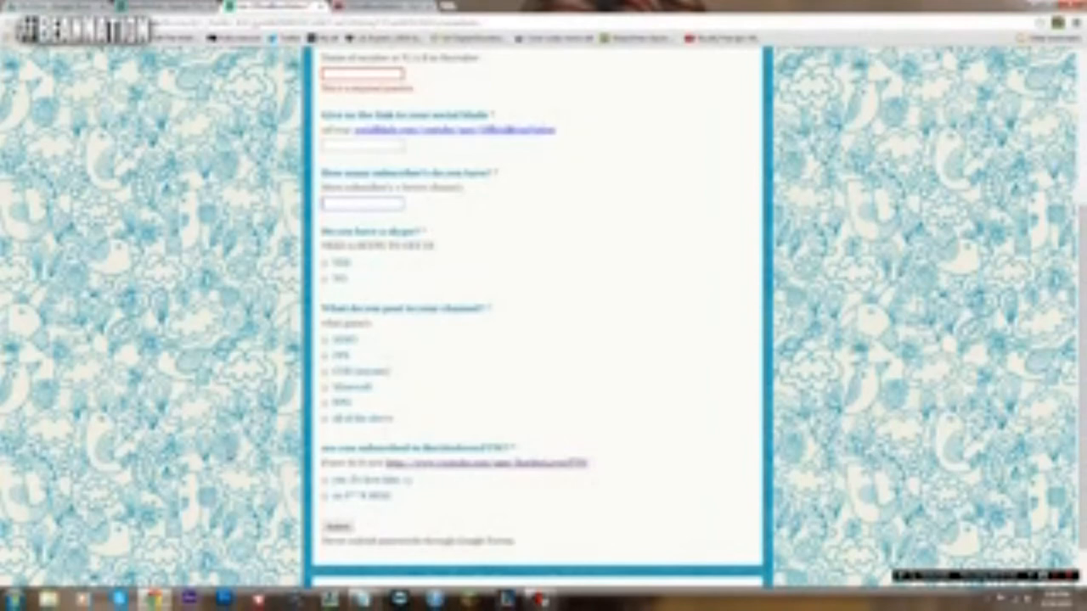
mouse_move(452, 252)
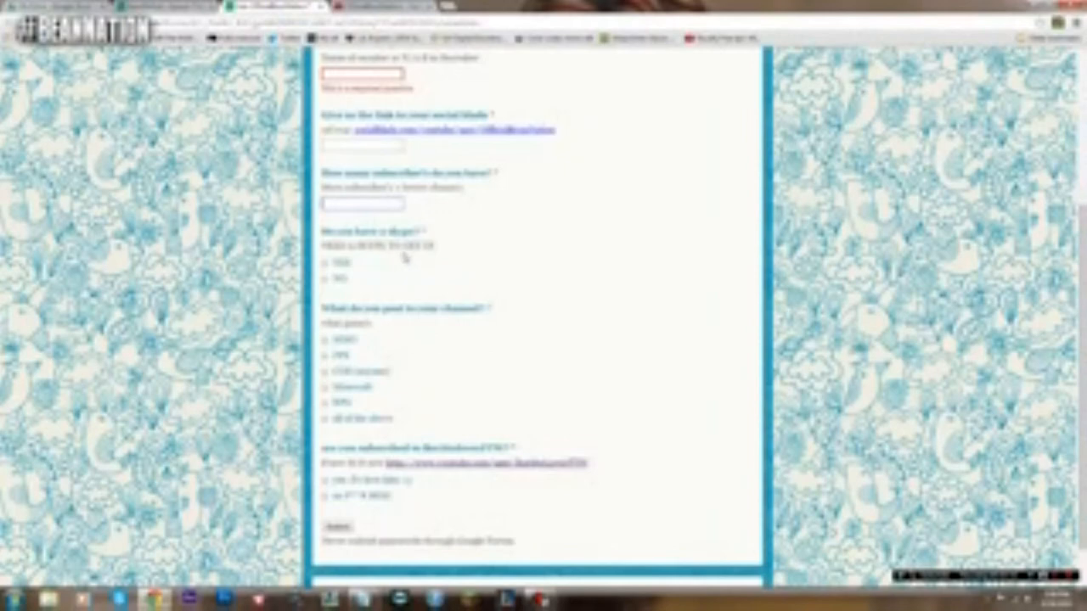
mouse_move(404, 389)
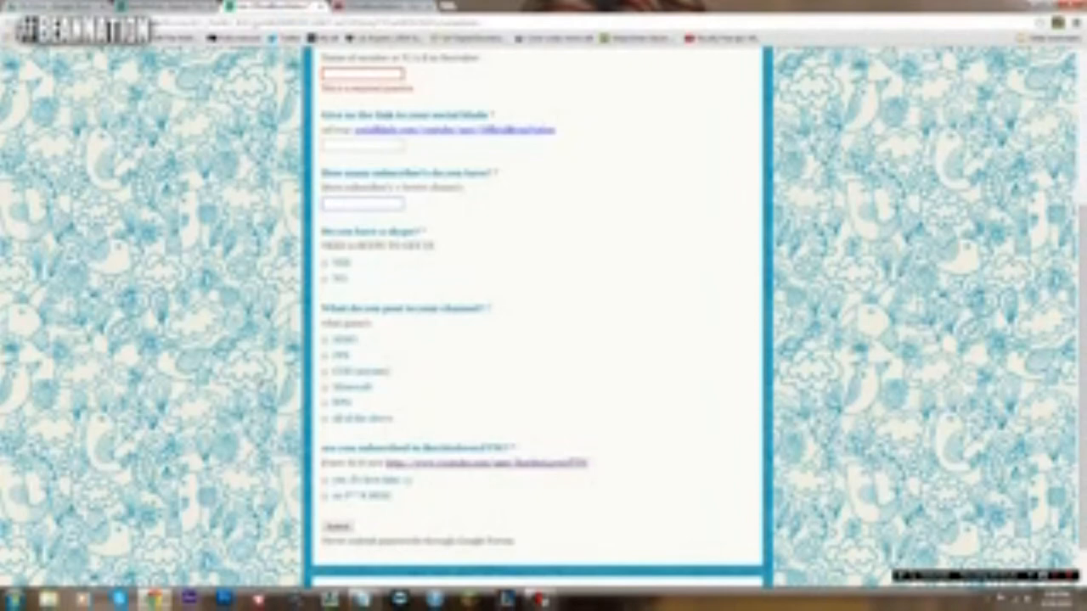
mouse_move(535, 475)
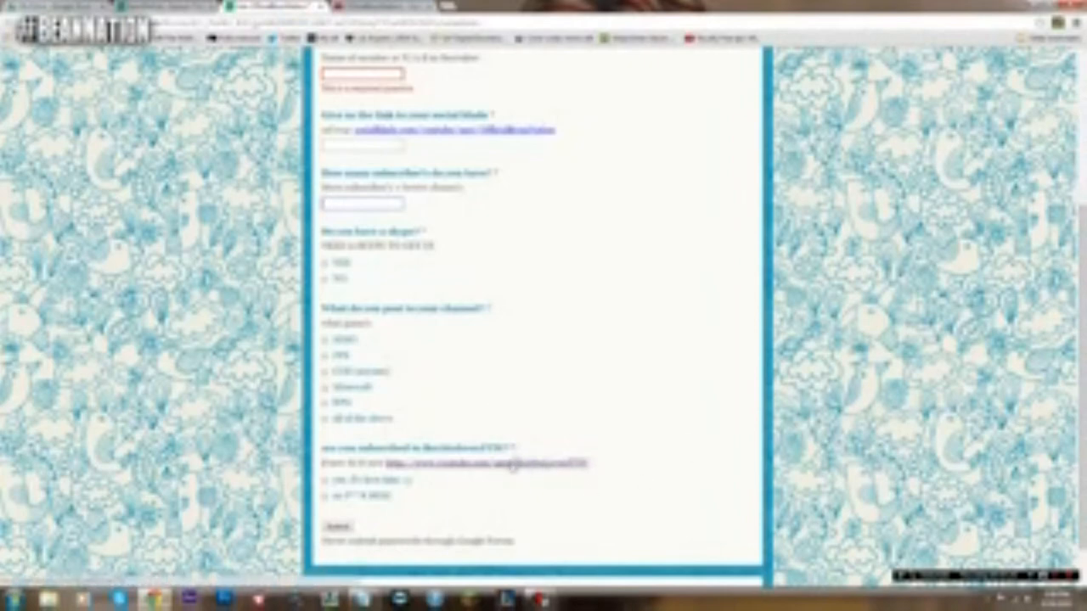
mouse_move(533, 476)
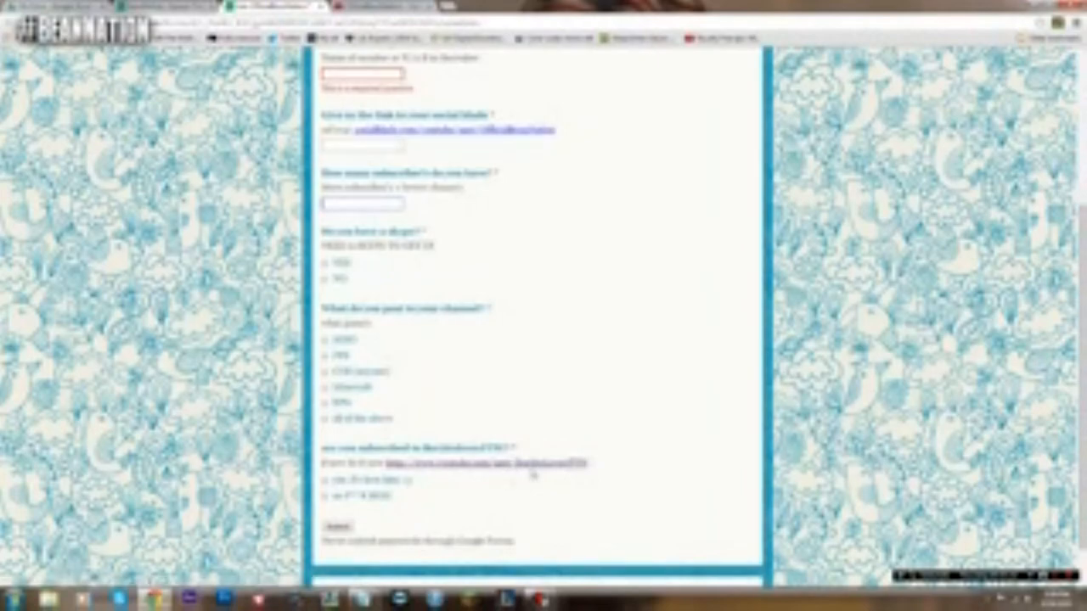
scroll("down", 3)
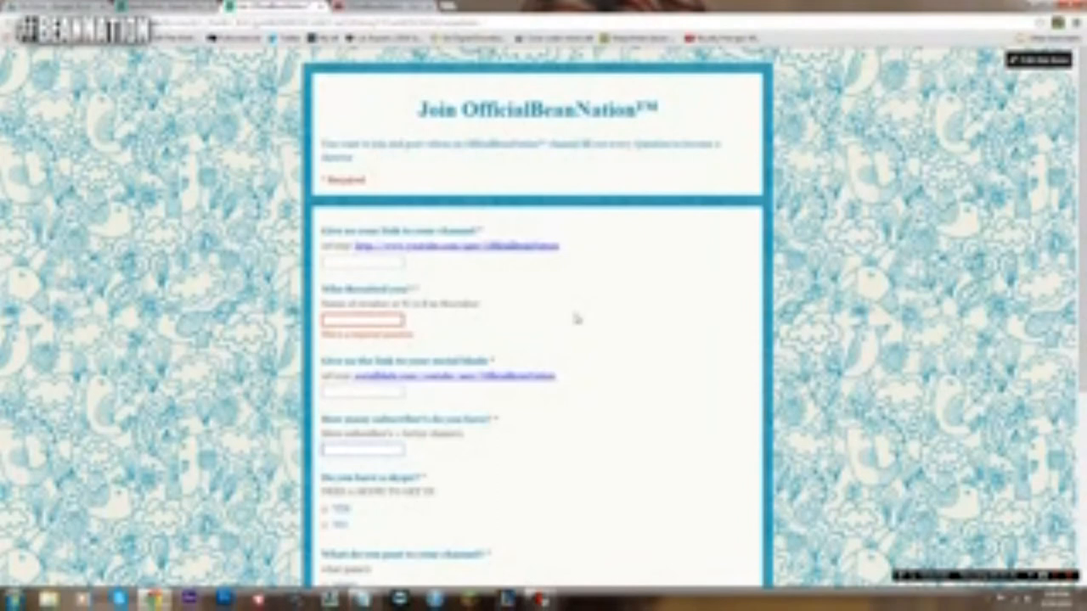
mouse_move(594, 297)
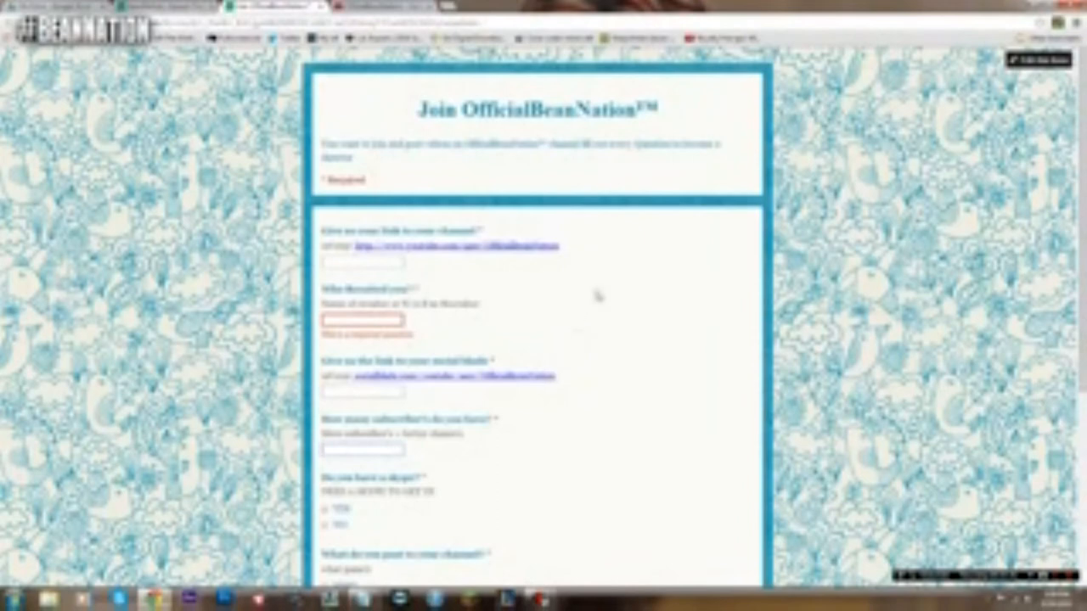
mouse_move(577, 338)
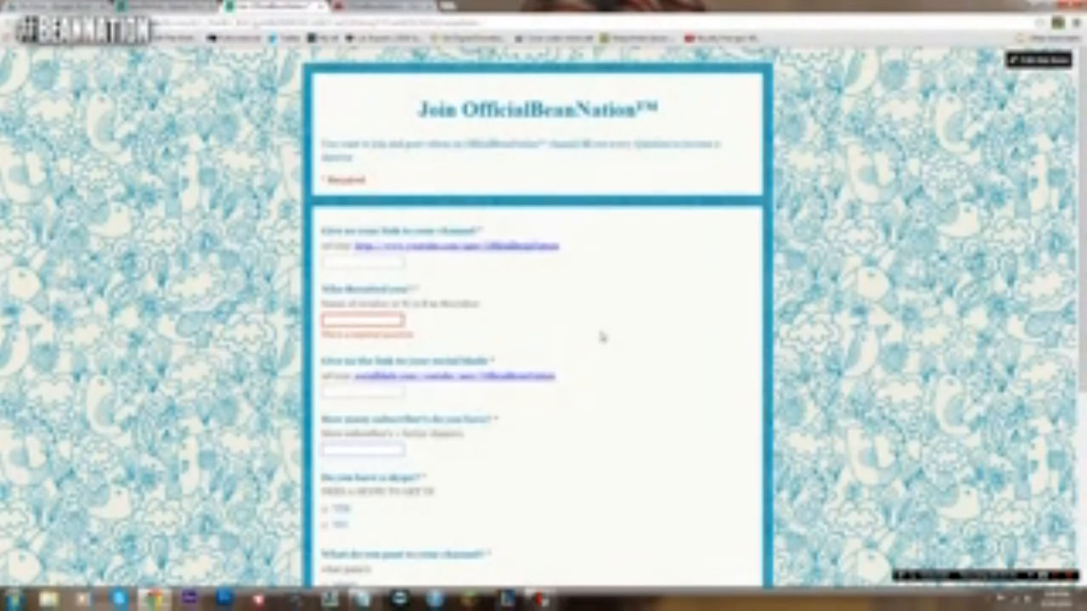
scroll("down", 3)
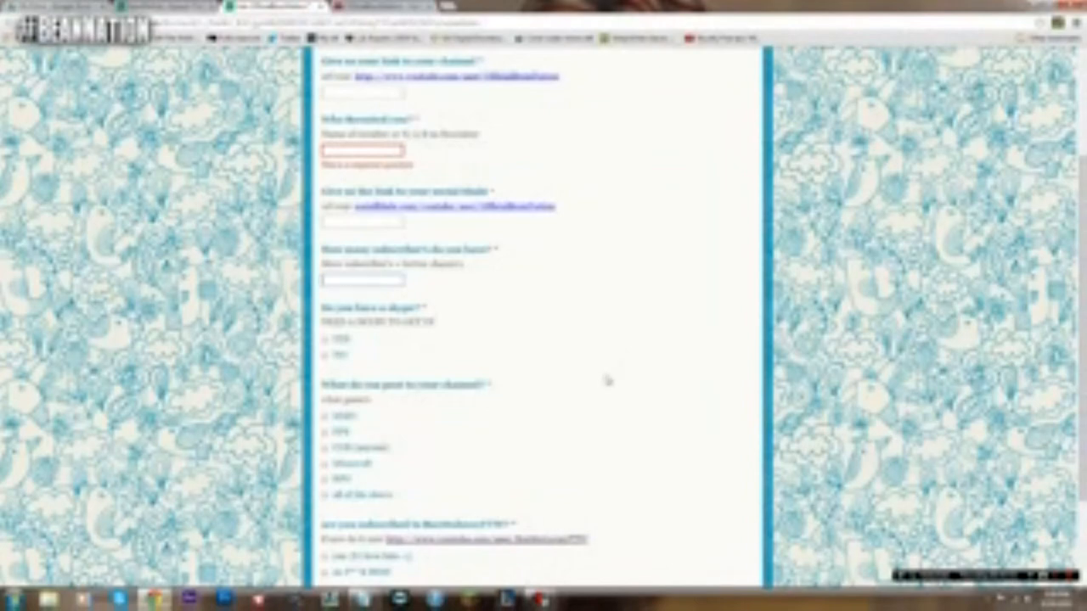
mouse_move(595, 401)
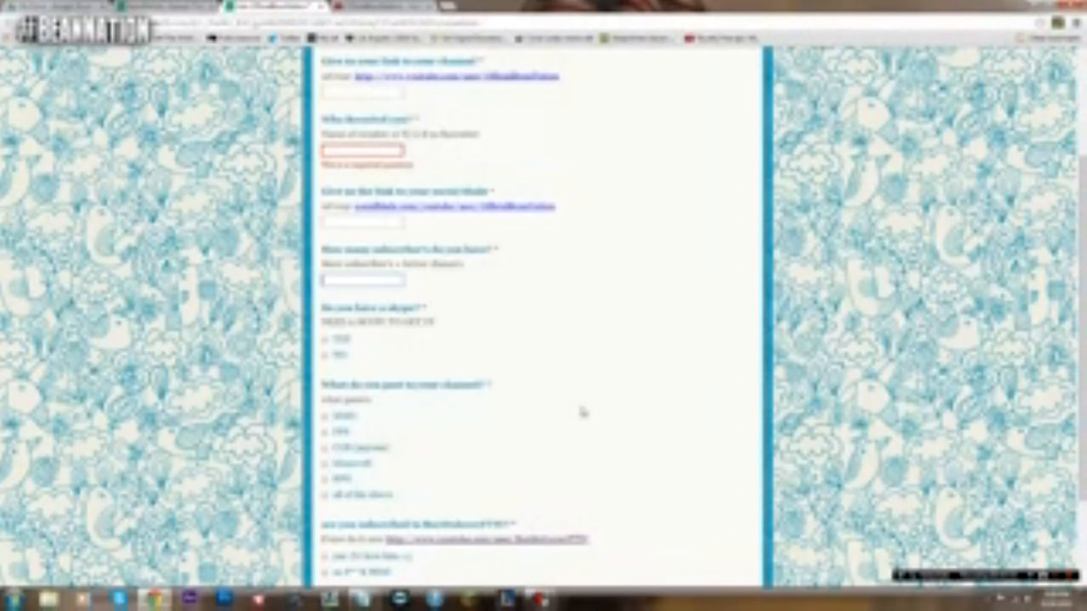
mouse_move(472, 330)
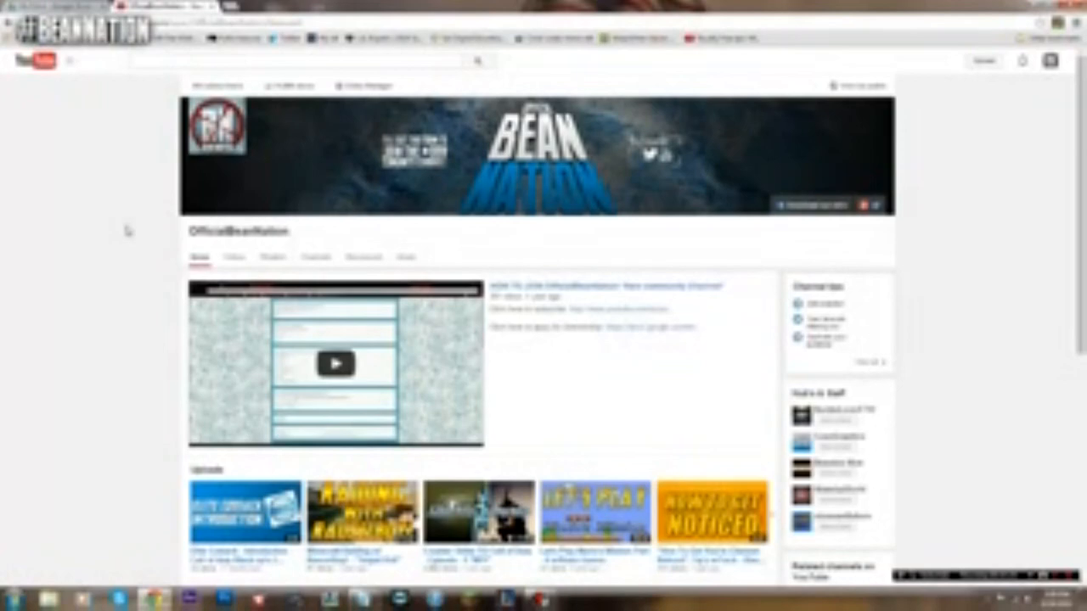
mouse_move(95, 292)
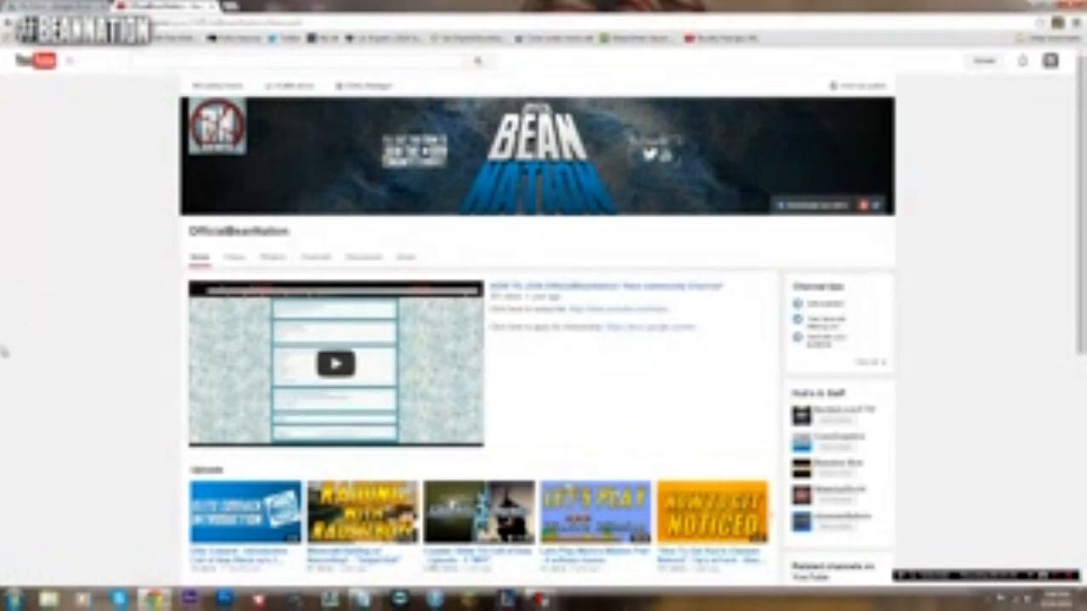
Step: Scroll down the OfficialBeanNation channel home page past the featured video
scroll("down", 3)
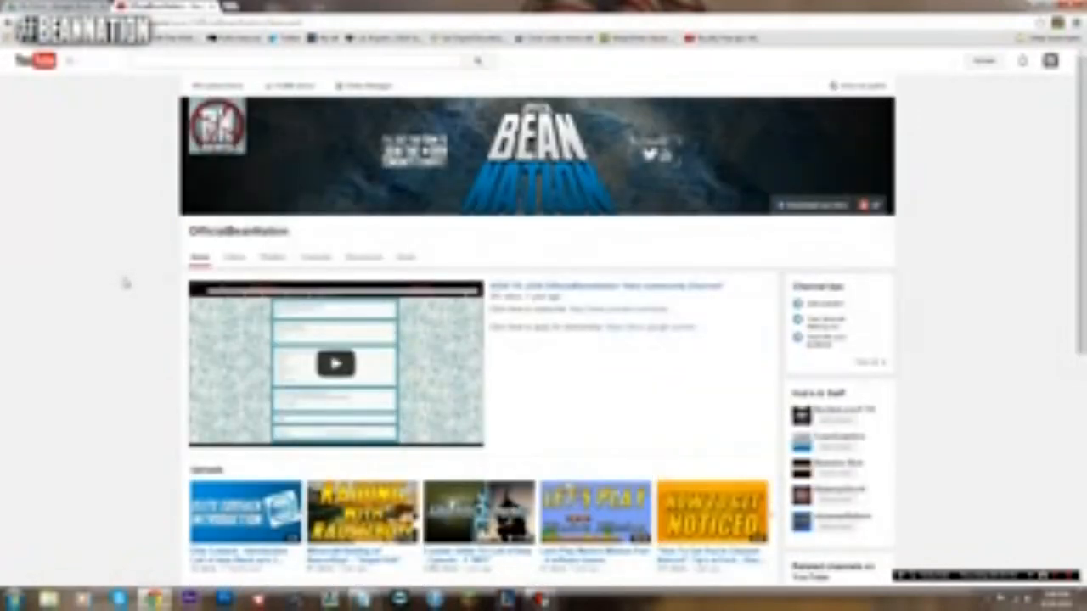
mouse_move(119, 272)
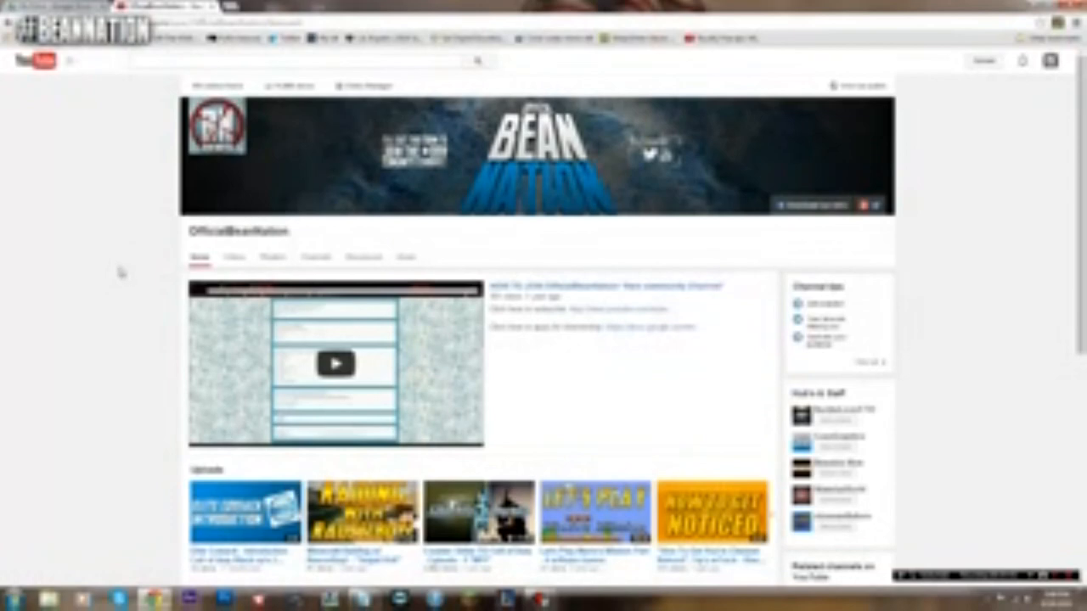
mouse_move(133, 306)
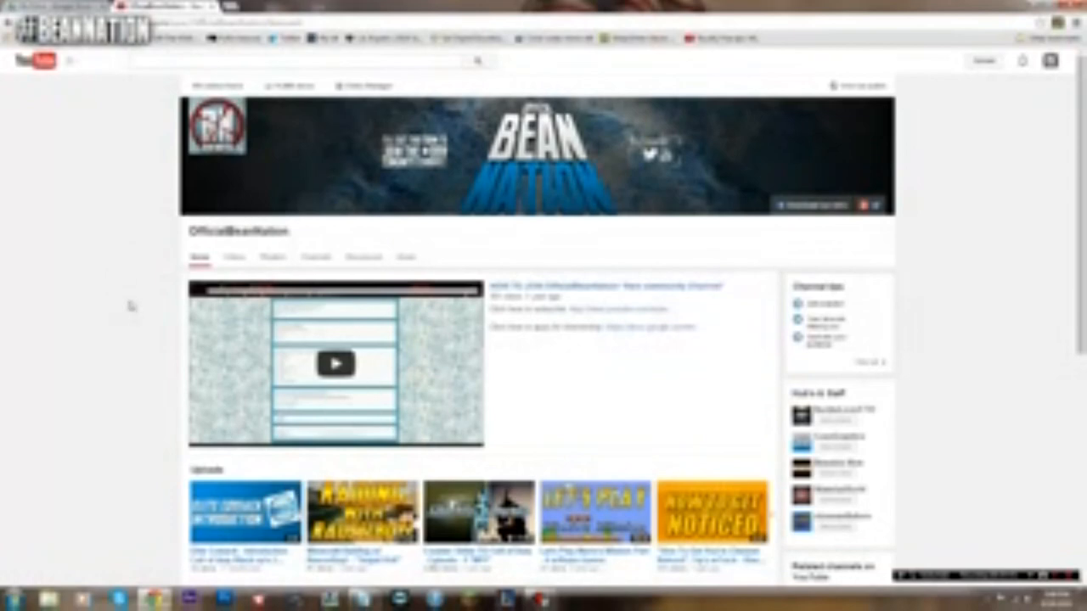